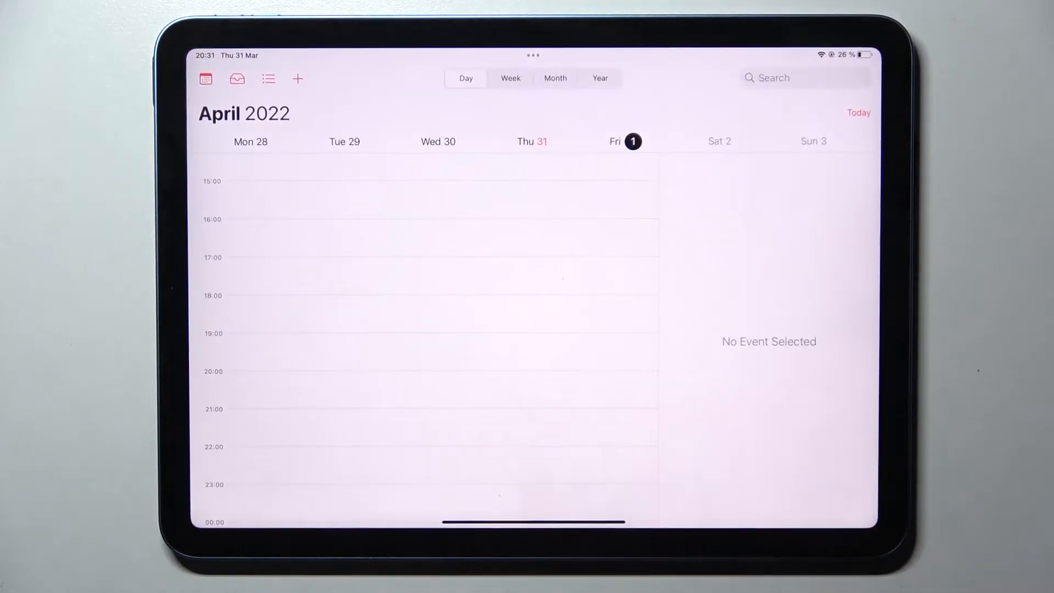
Create a new event on Saturday 2 April 2022 titled 'Party'
{"action": "left_click", "coordinate": [718, 142]}
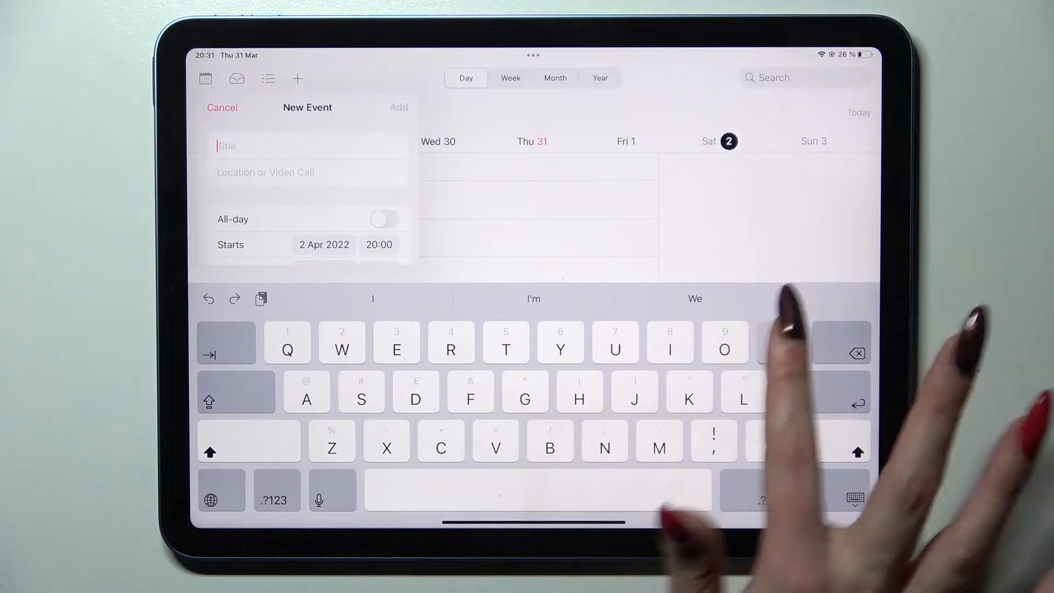
{"action": "type", "text": "Party"}
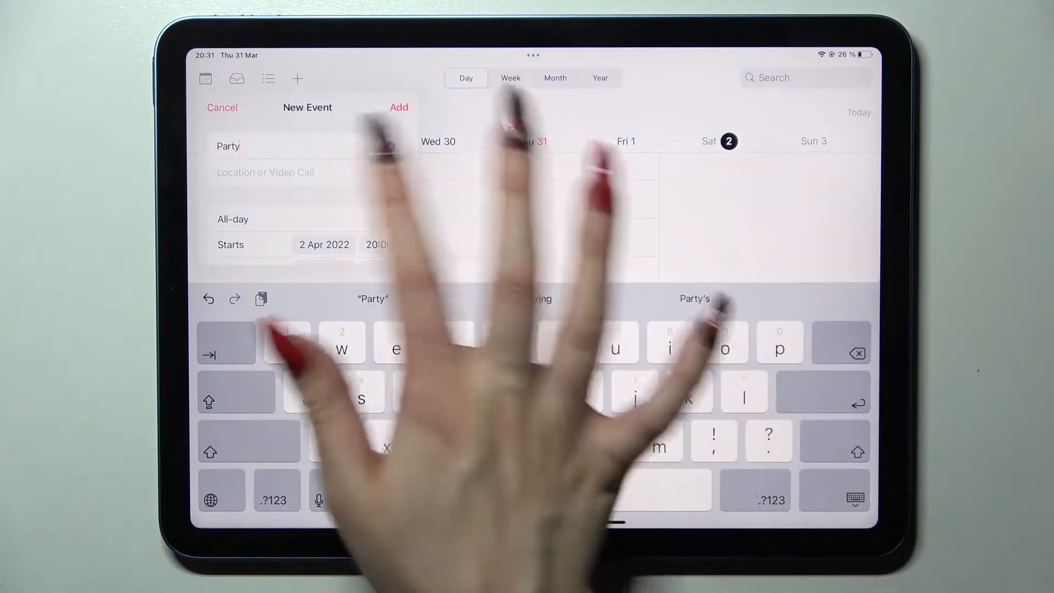
Set the event location to Forks, WA, United States
{"action": "left_click", "coordinate": [264, 173]}
{"action": "type", "text": "Fok"}
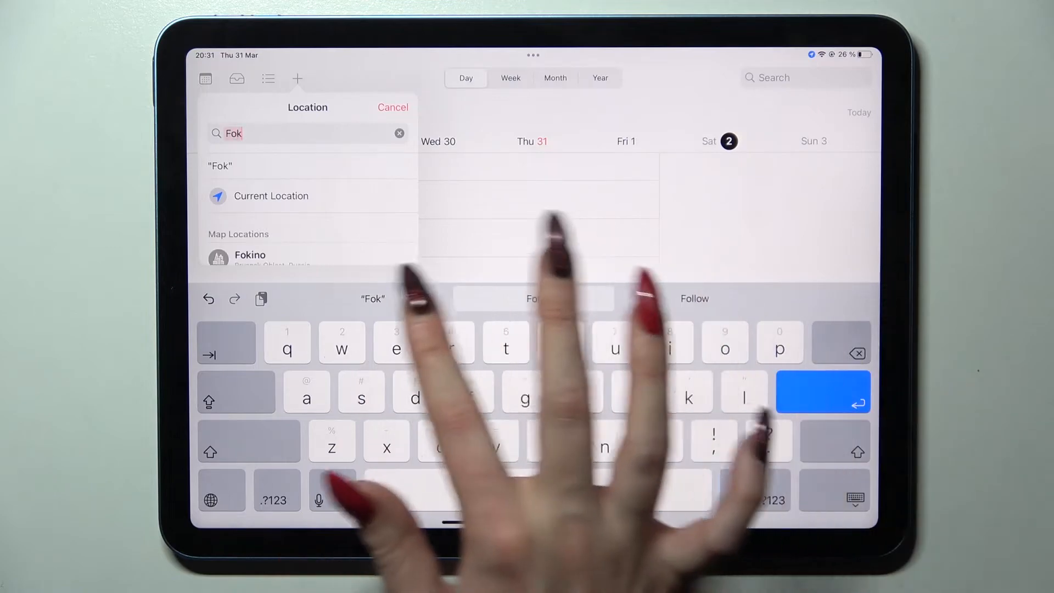
{"action": "key", "text": "backspace"}
{"action": "type", "text": "rks"}
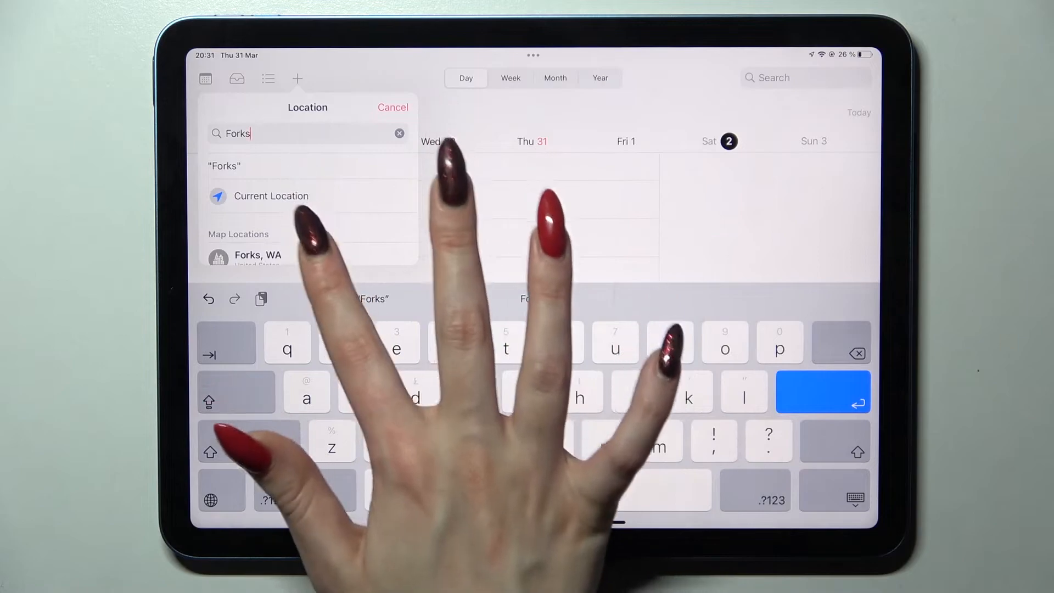
{"action": "left_click", "coordinate": [257, 255]}
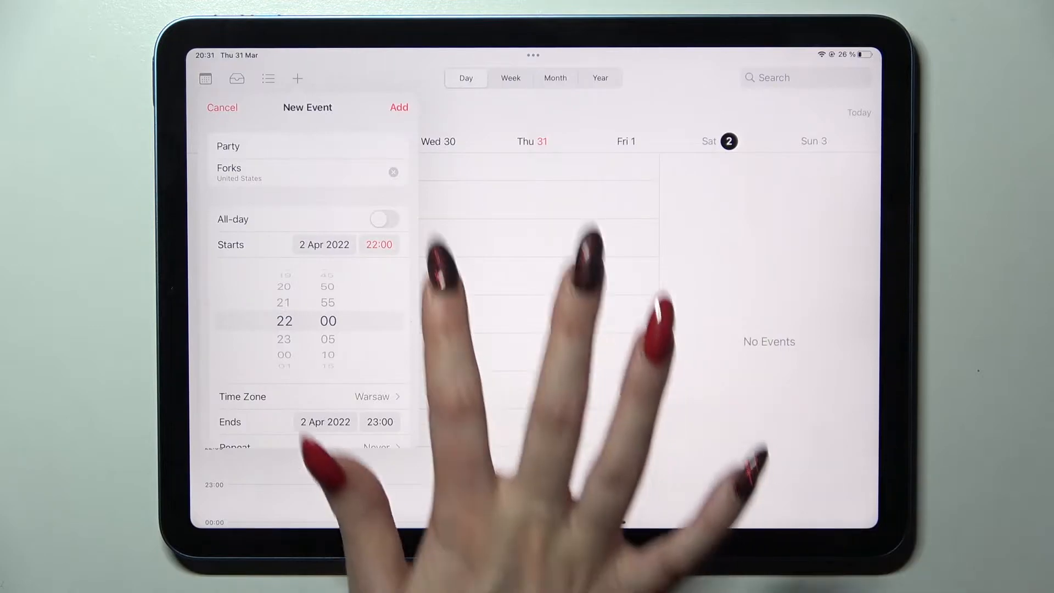
Make the event repeat weekly, add the note 'Cgcgc', and add it to the calendar
{"action": "left_click", "coordinate": [384, 219]}
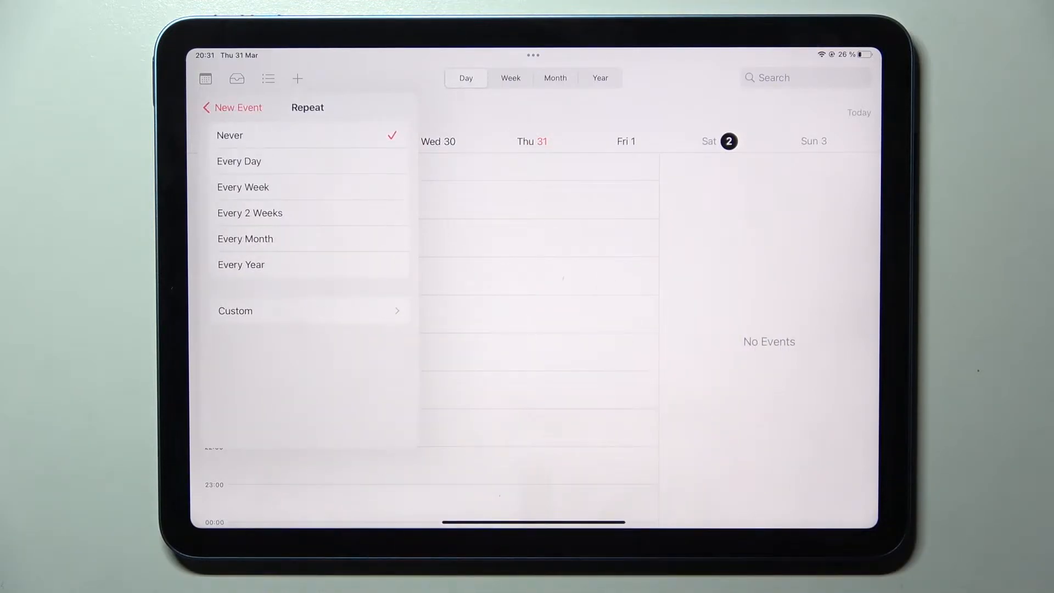
{"action": "left_click", "coordinate": [243, 186]}
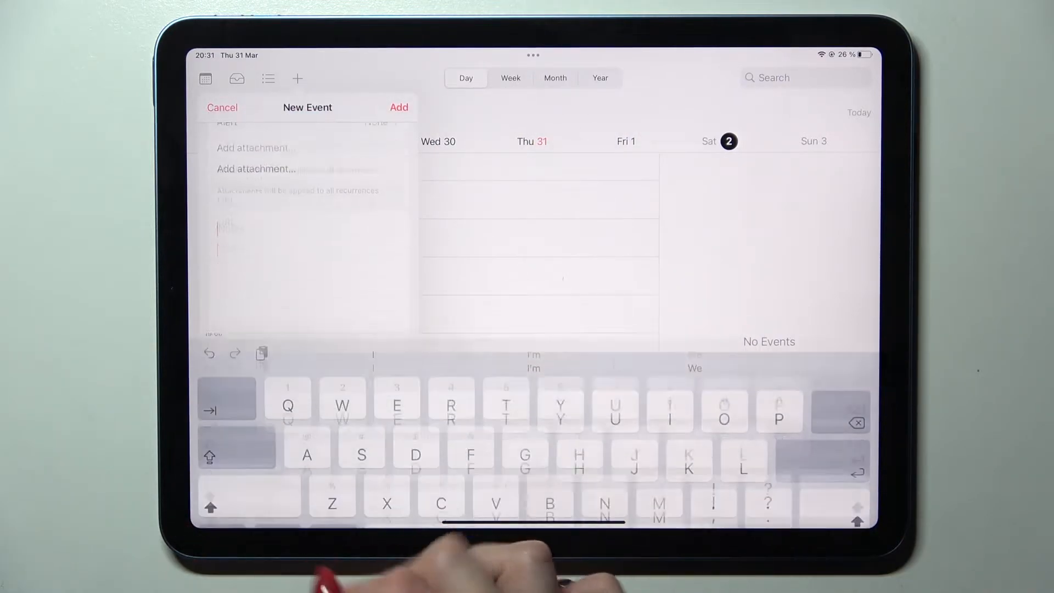
{"action": "type", "text": "Cgcgc"}
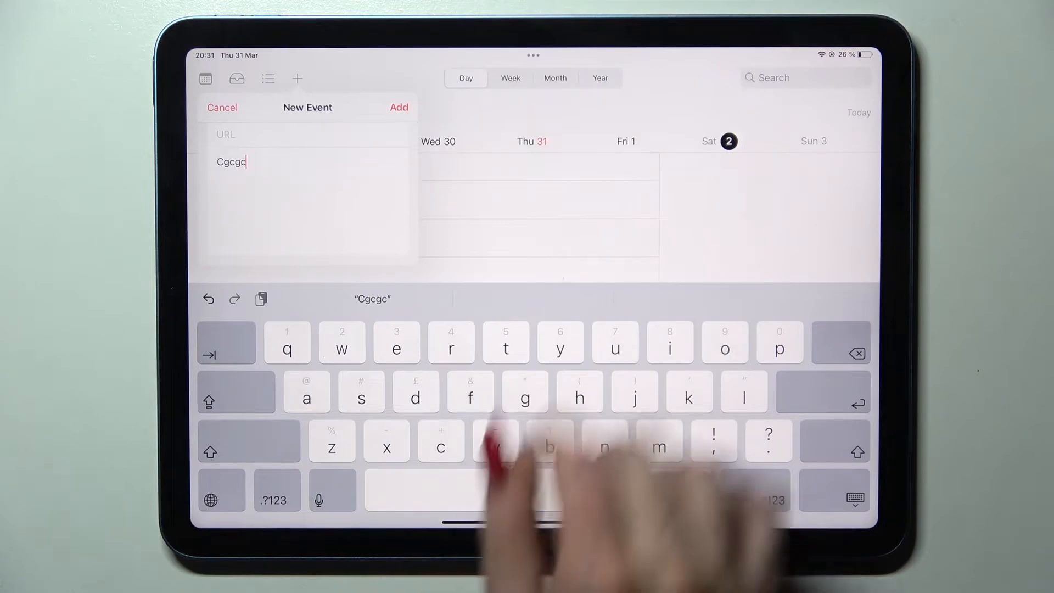
{"action": "left_click", "coordinate": [397, 106]}
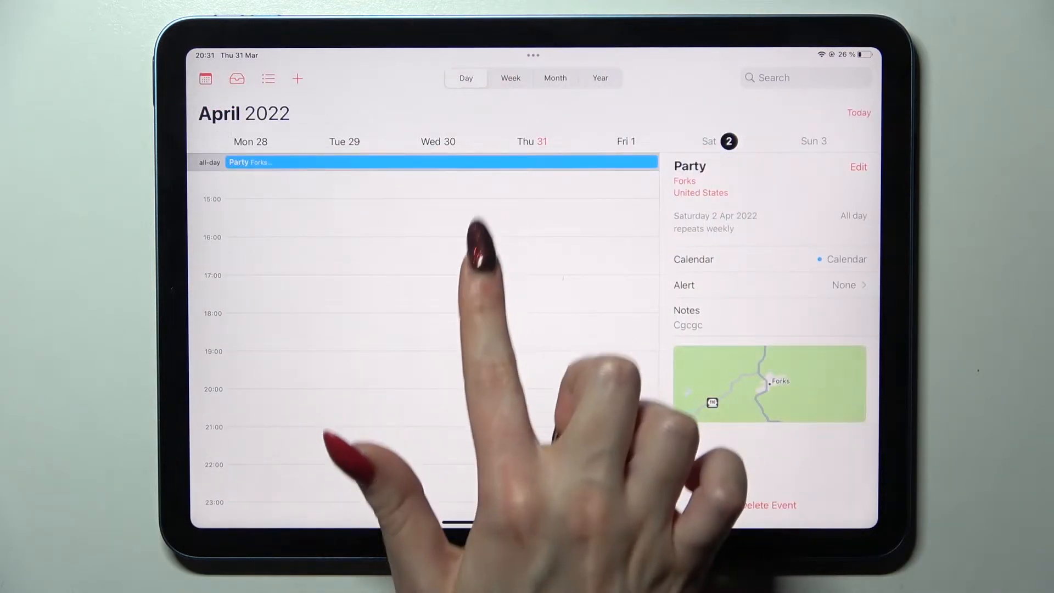
Review the saved Party event's details in the side panel
{"action": "scroll", "scroll_direction": "down", "scroll_amount": 3}
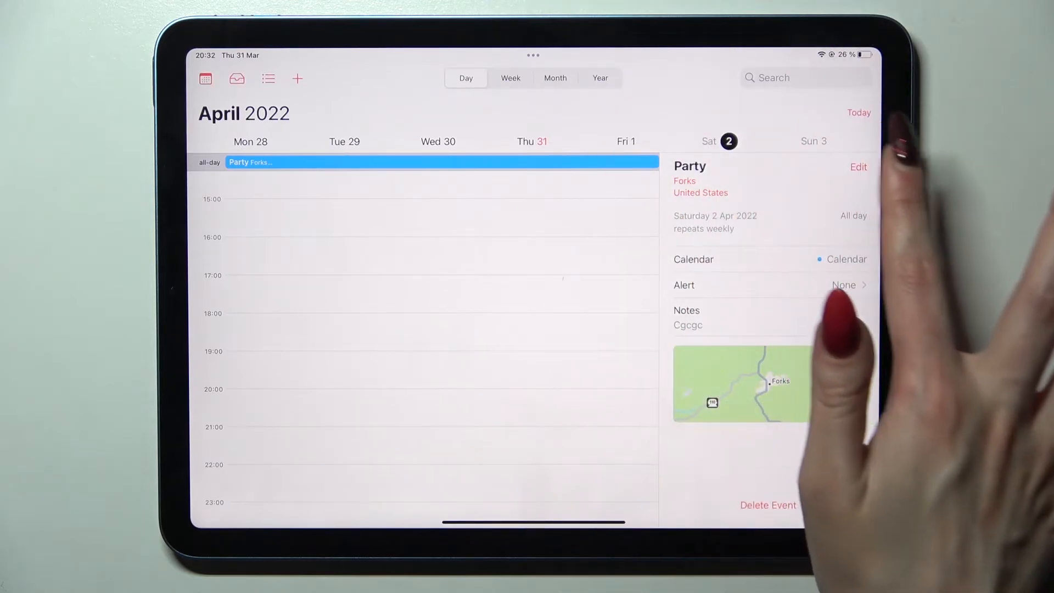
Change the Party event's repeat setting to Never and save the edit
{"action": "left_click", "coordinate": [857, 166]}
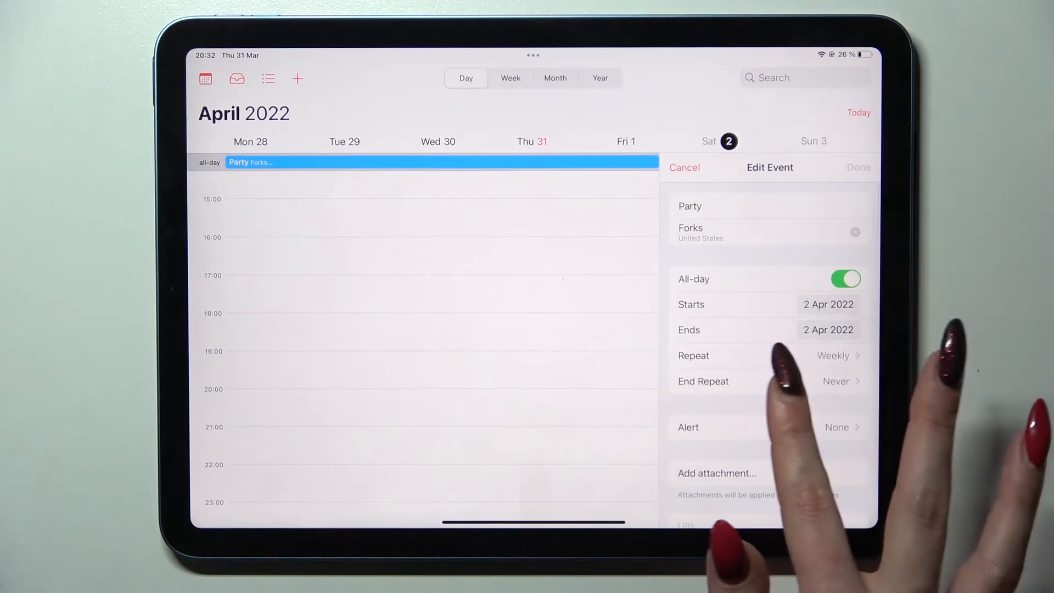
{"action": "left_click", "coordinate": [833, 354]}
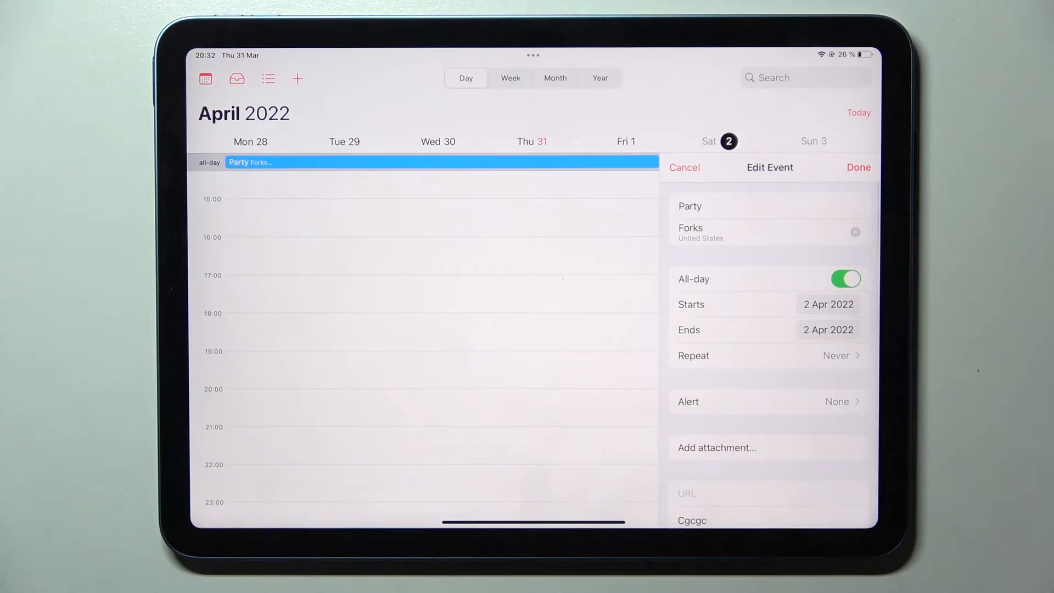
{"action": "left_click", "coordinate": [859, 167]}
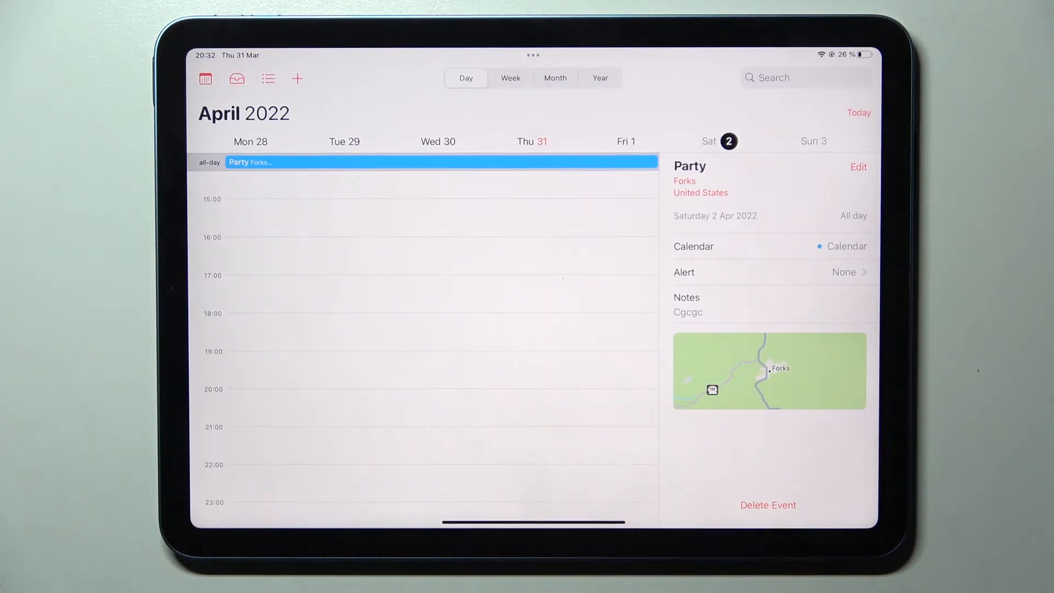
Delete the Party event, confirming so 2 April has no events
{"action": "left_click", "coordinate": [767, 505]}
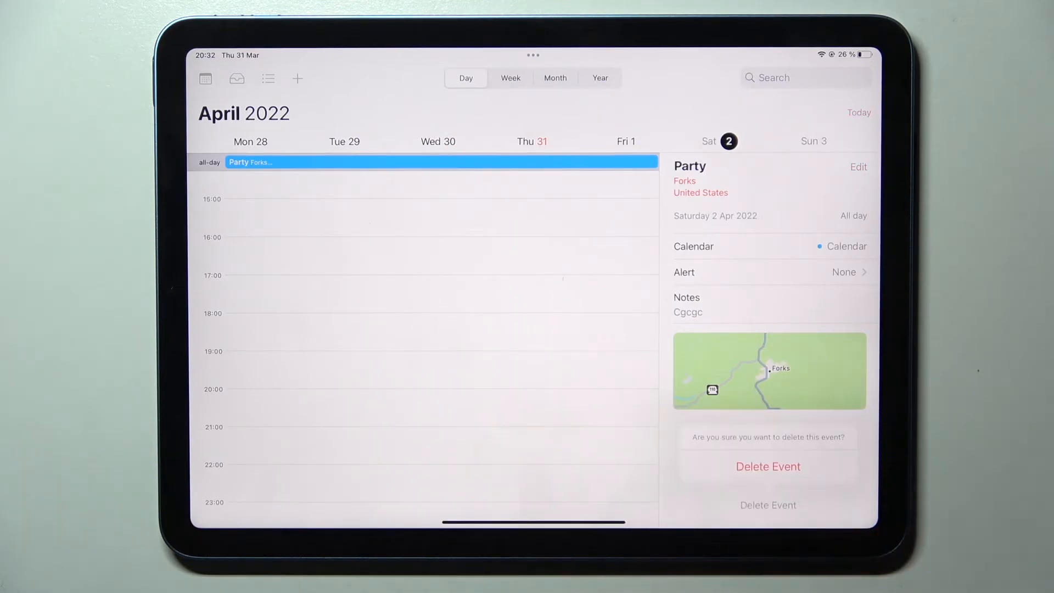
{"action": "left_click", "coordinate": [768, 467]}
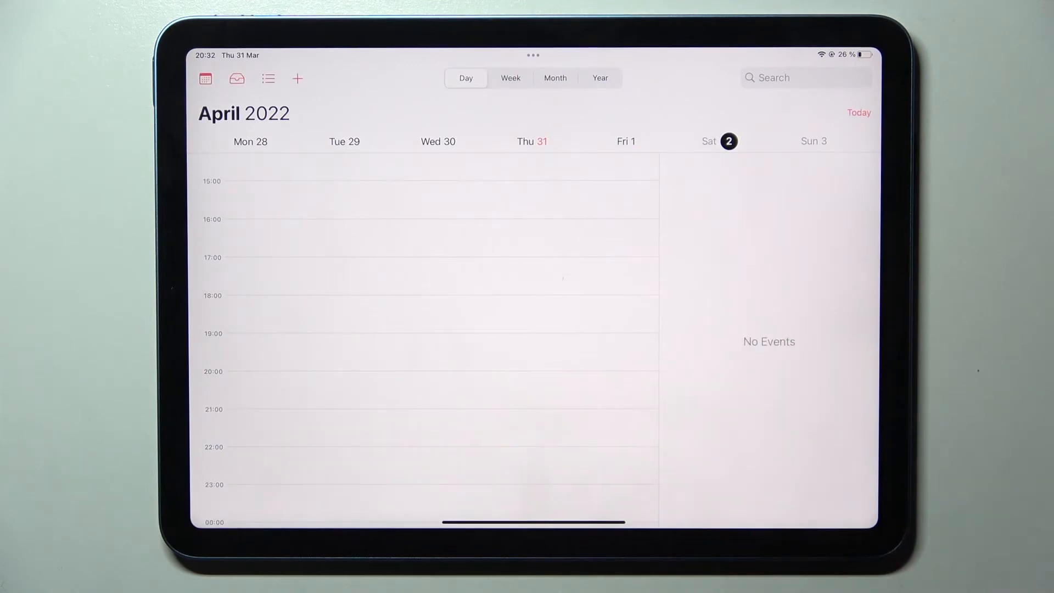